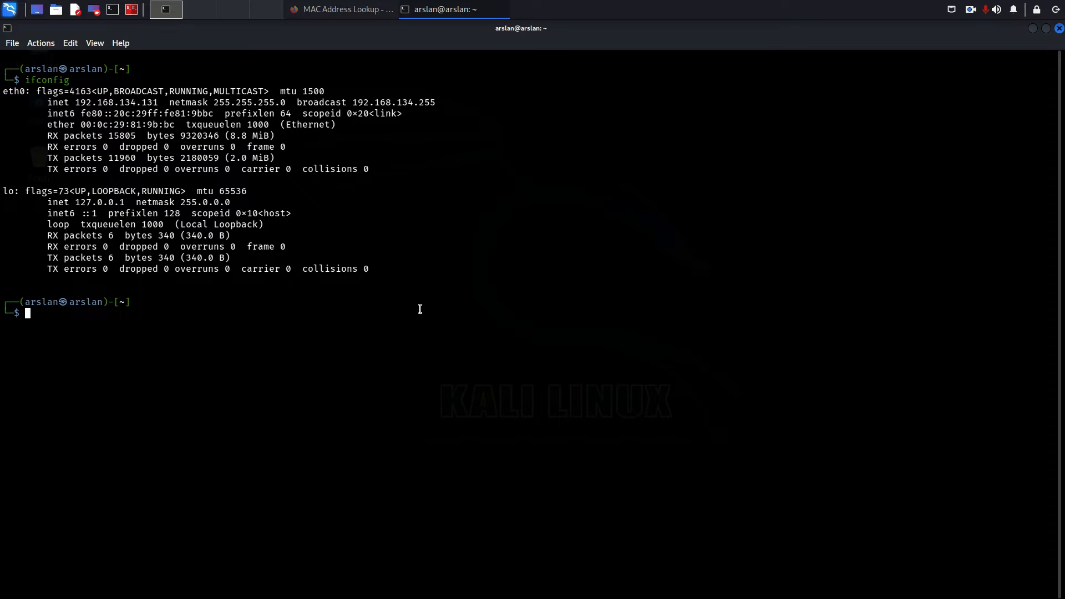
{"action": "mouse_move", "coordinate": [386, 335]}
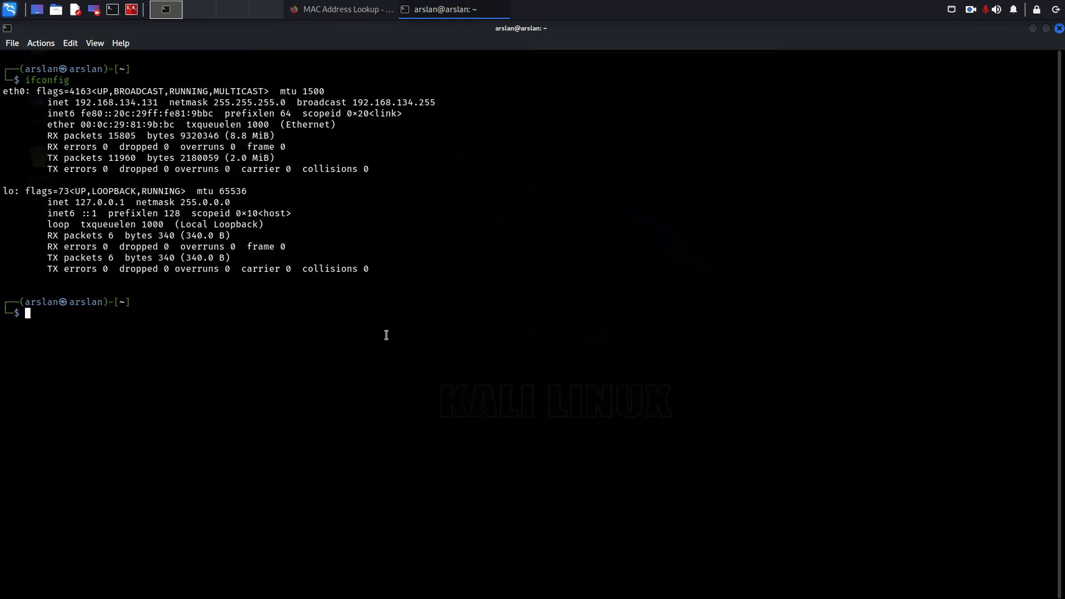
{"action": "mouse_move", "coordinate": [382, 340]}
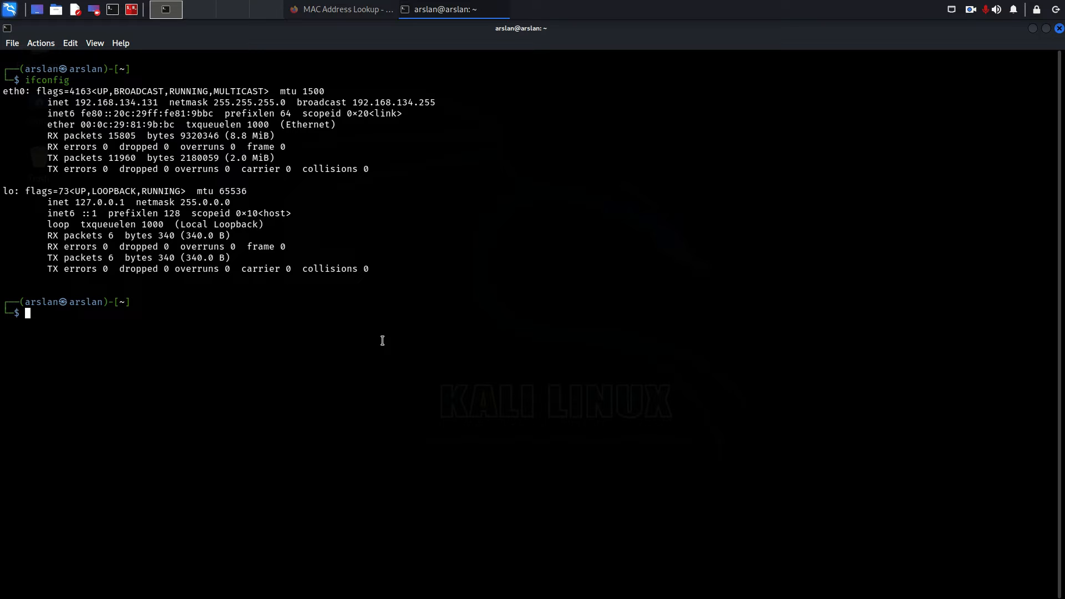
{"action": "mouse_move", "coordinate": [359, 328]}
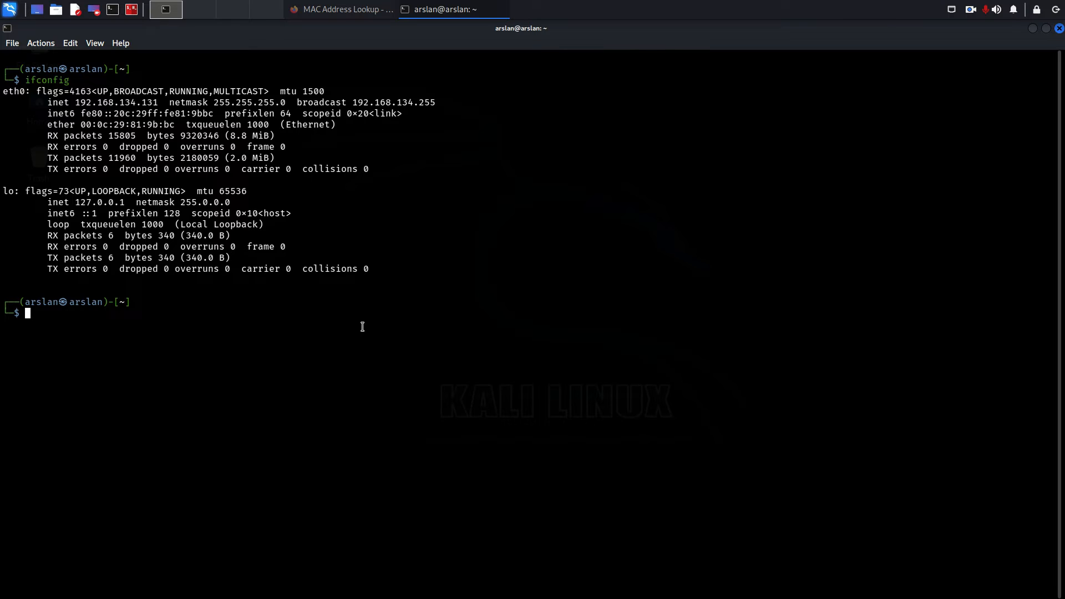
{"action": "mouse_move", "coordinate": [329, 330]}
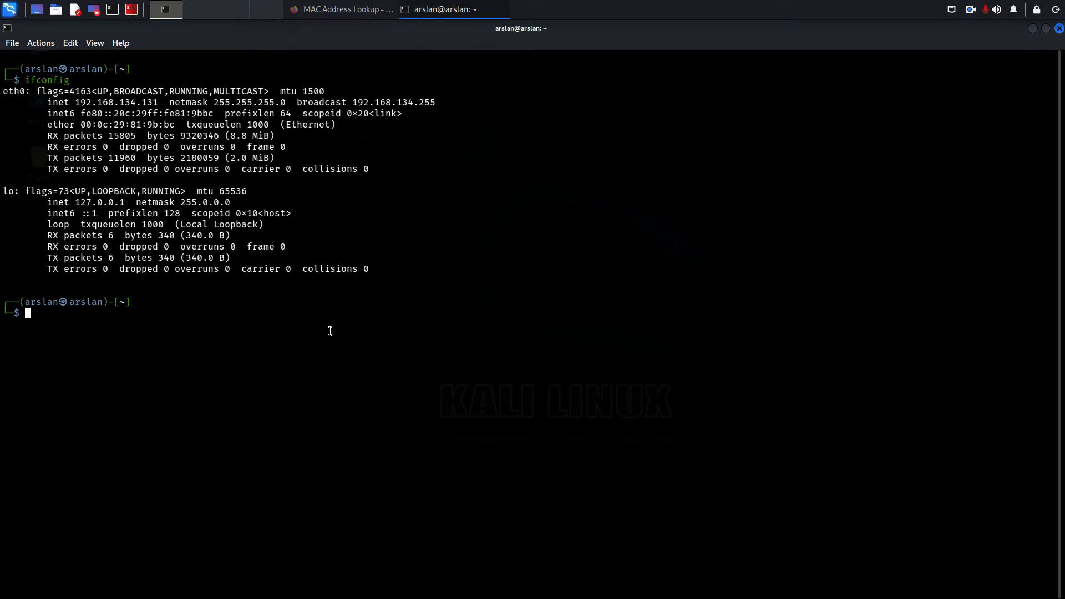
{"action": "mouse_move", "coordinate": [330, 334]}
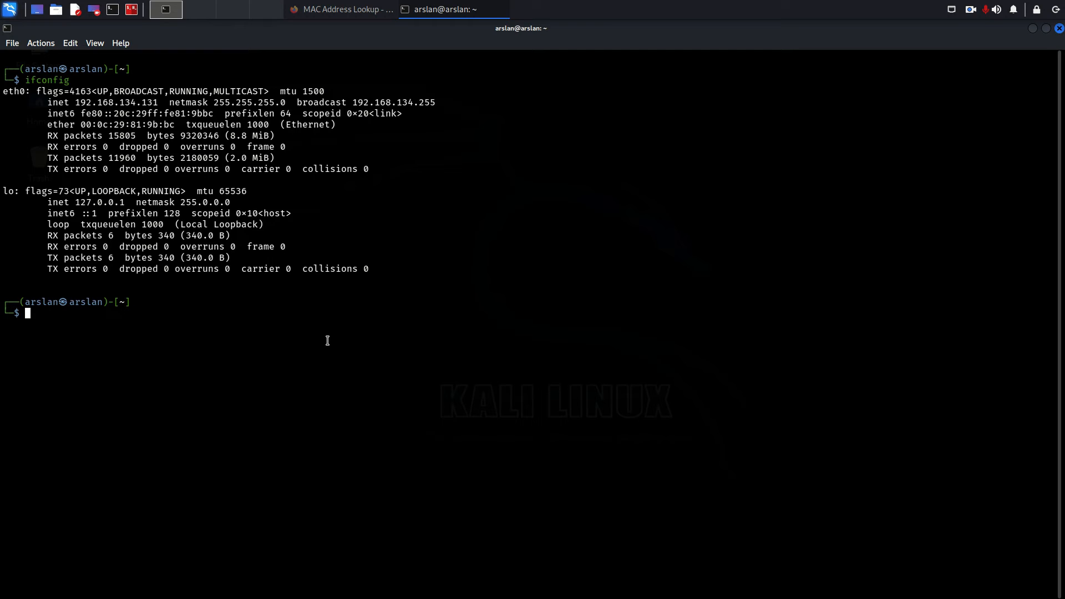
{"action": "mouse_move", "coordinate": [324, 343]}
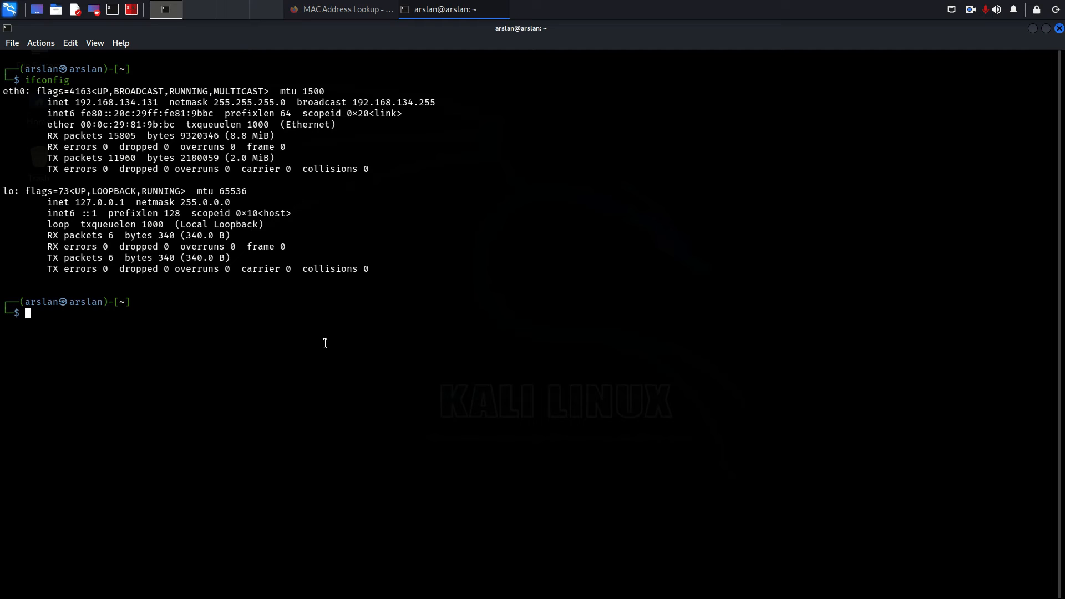
{"action": "mouse_move", "coordinate": [297, 349]}
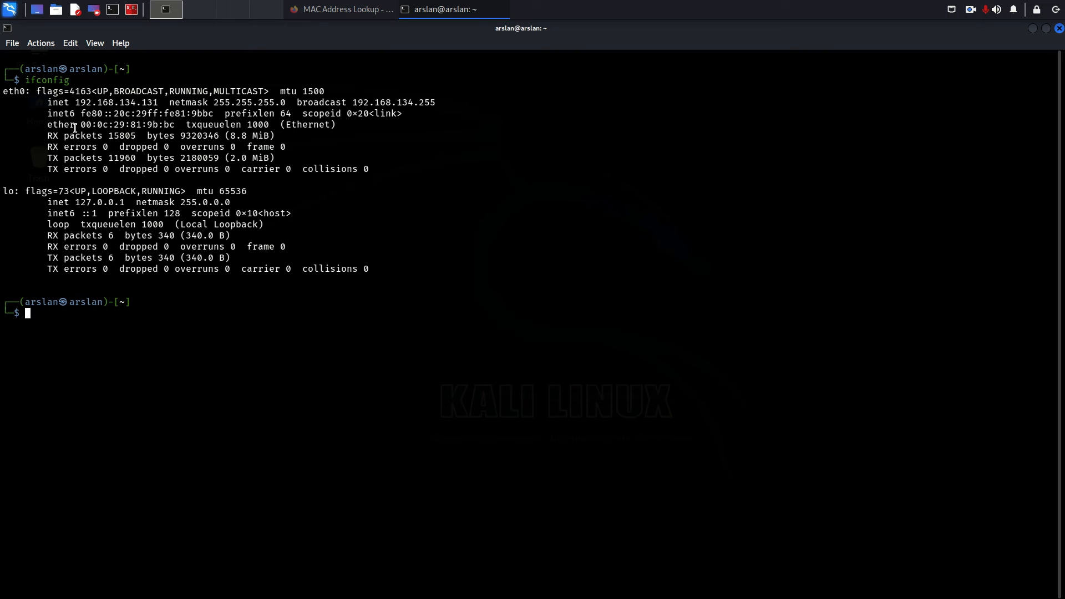
Step: Select the eth0 MAC address after 'ether' in the ifconfig output to pick out its OUI 00:0c:29
{"action": "double_click", "coordinate": [122, 125]}
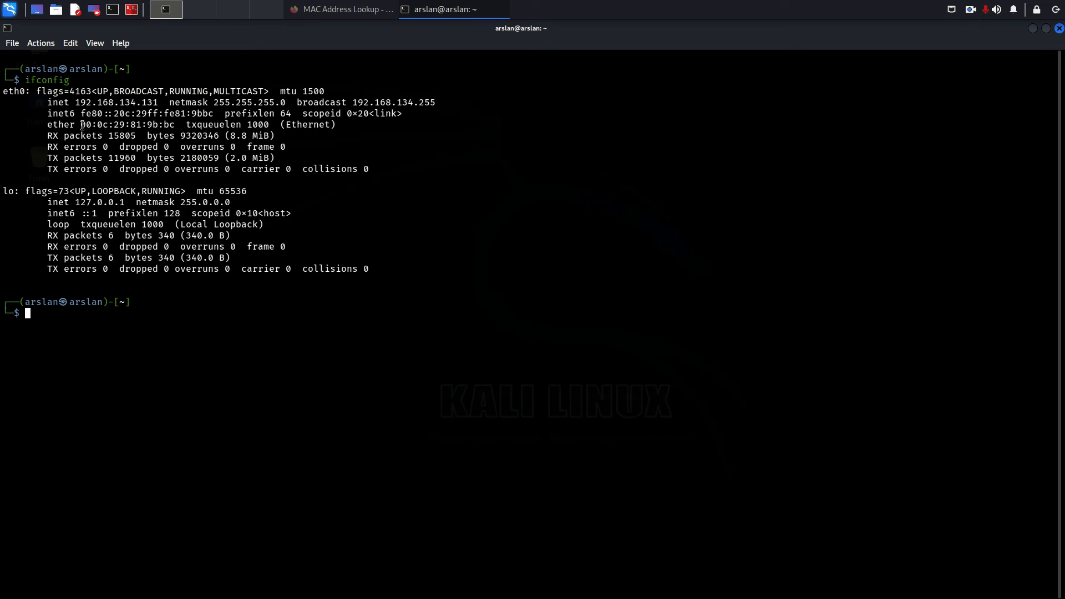
{"action": "double_click", "coordinate": [83, 125]}
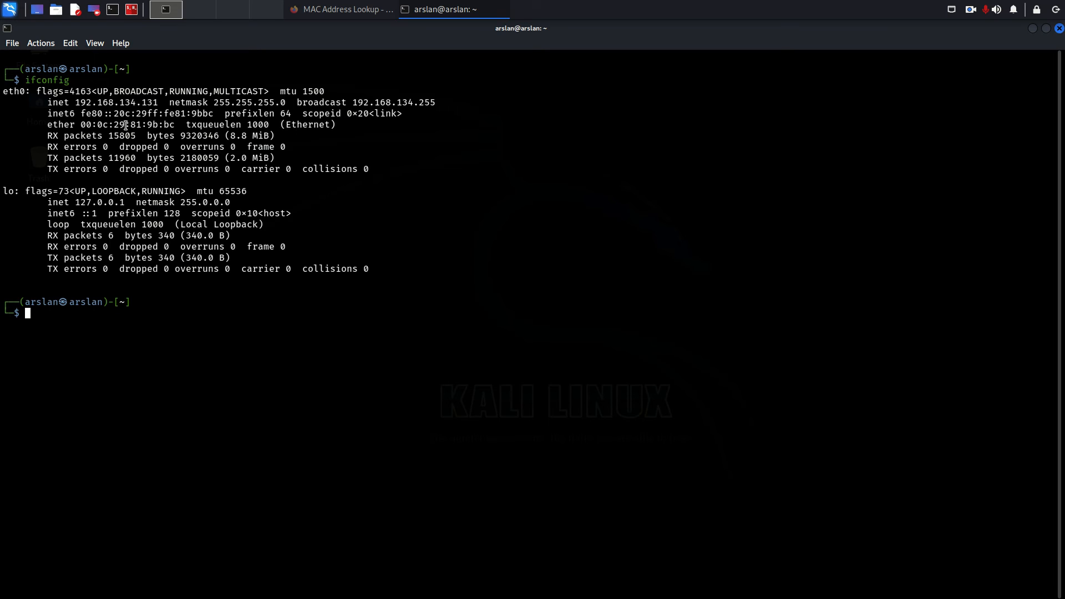
{"action": "double_click", "coordinate": [138, 124]}
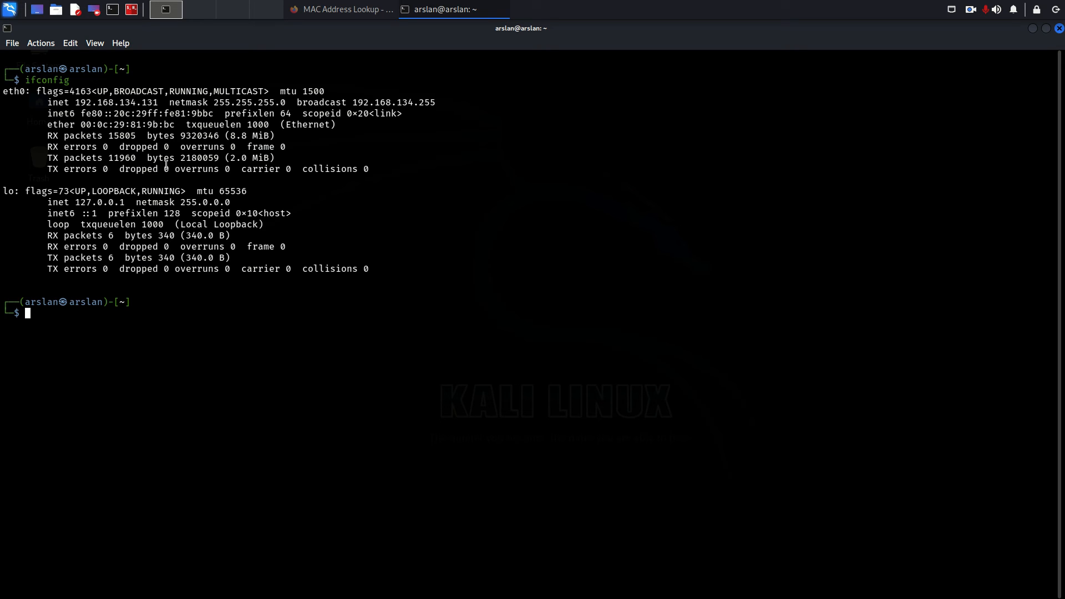
{"action": "mouse_move", "coordinate": [172, 127]}
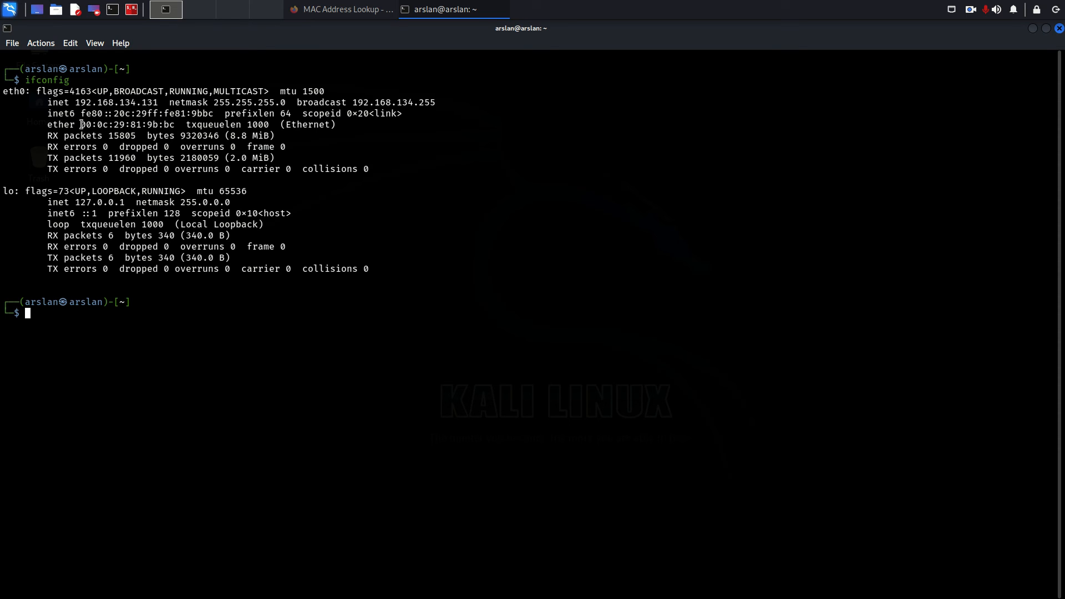
{"action": "double_click", "coordinate": [101, 124]}
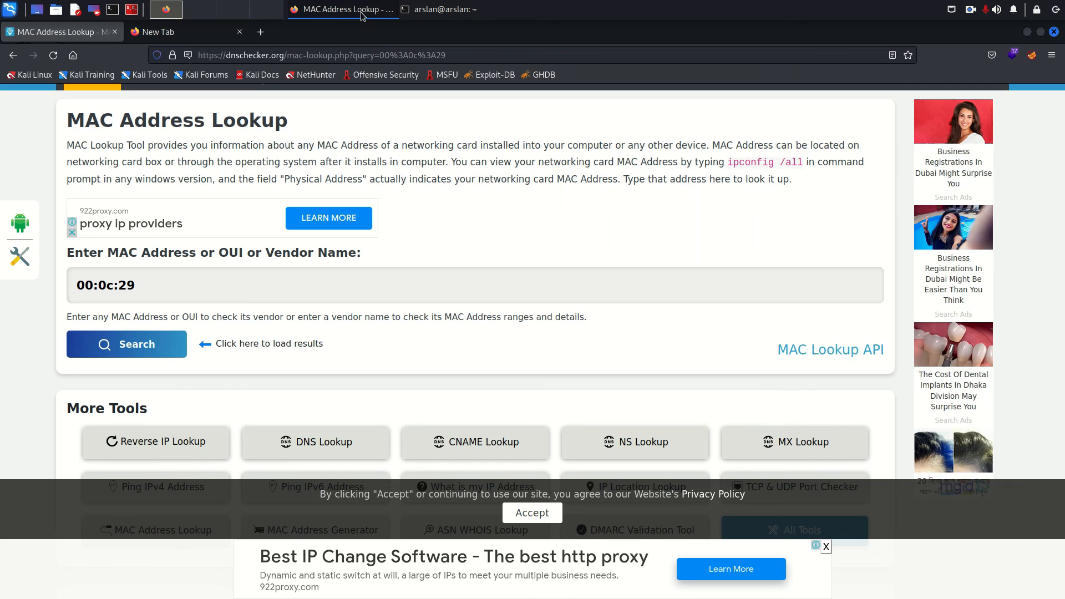
{"action": "mouse_move", "coordinate": [223, 73]}
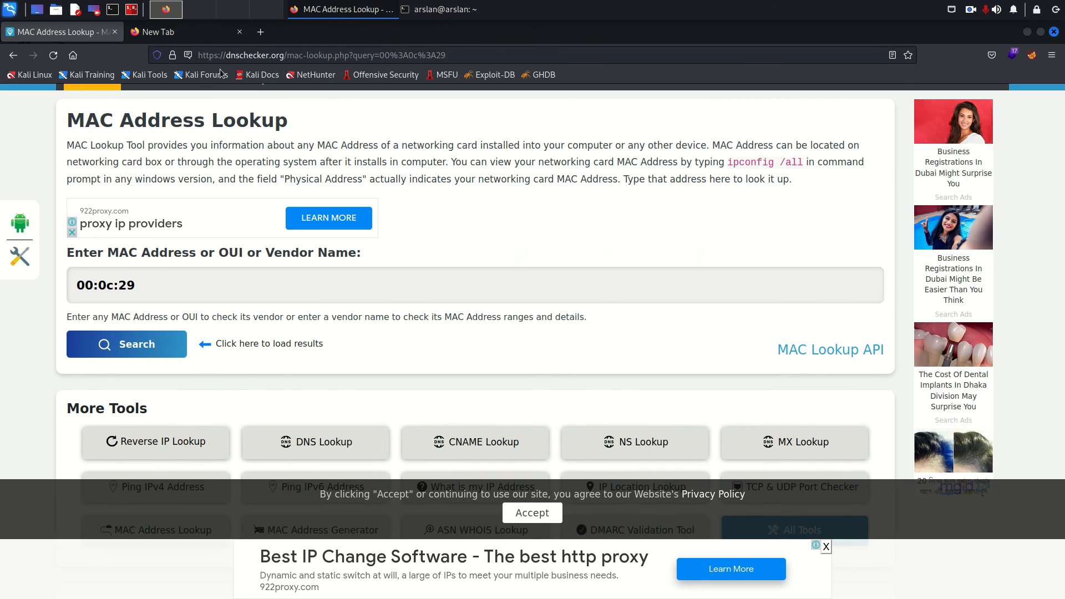
Step: Search the OUI 00:0C:29 and show its vendor as VMware, Inc., comparing briefly with the ifconfig output
{"action": "left_click", "coordinate": [136, 286]}
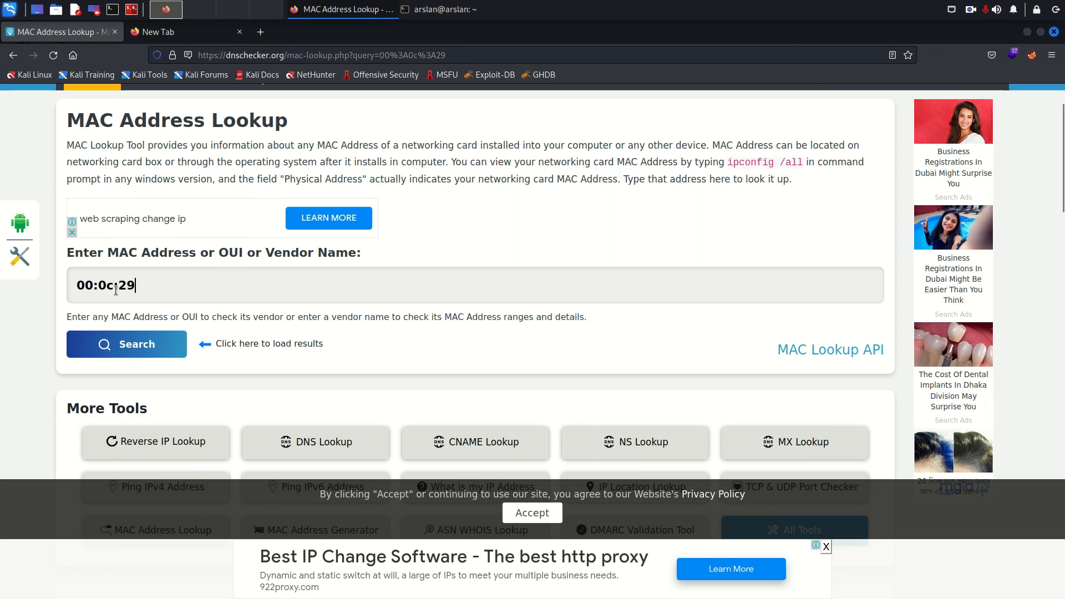
{"action": "left_click", "coordinate": [126, 344]}
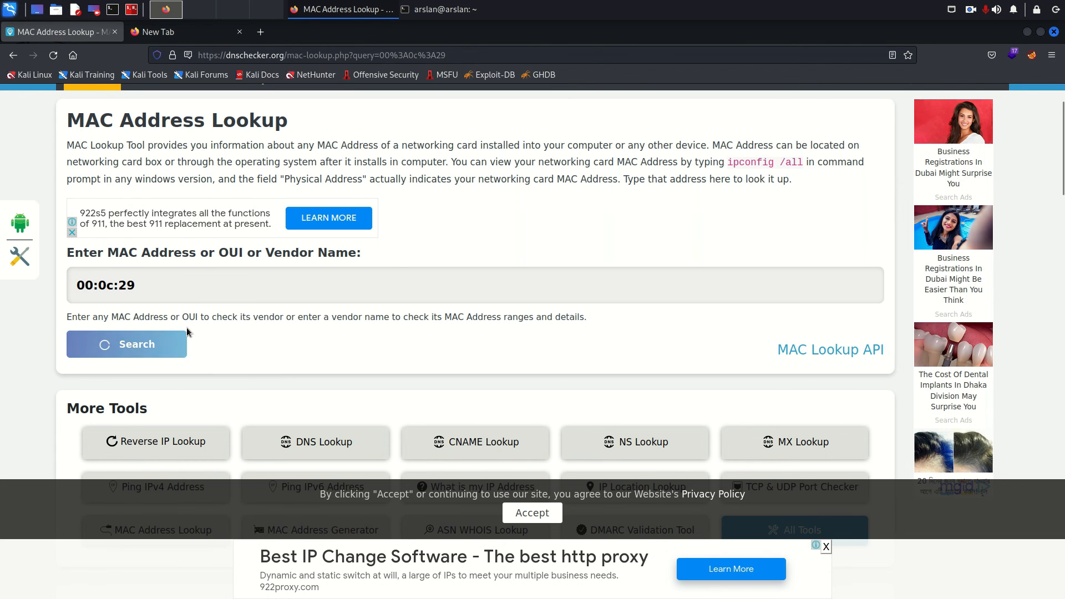
{"action": "left_click", "coordinate": [127, 344]}
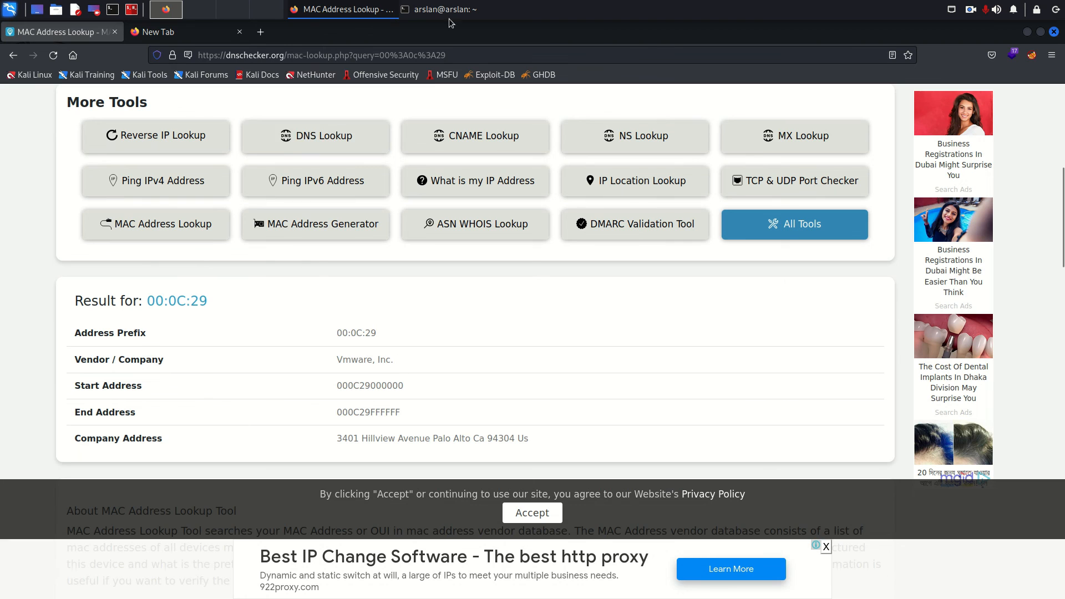
{"action": "left_click", "coordinate": [439, 10]}
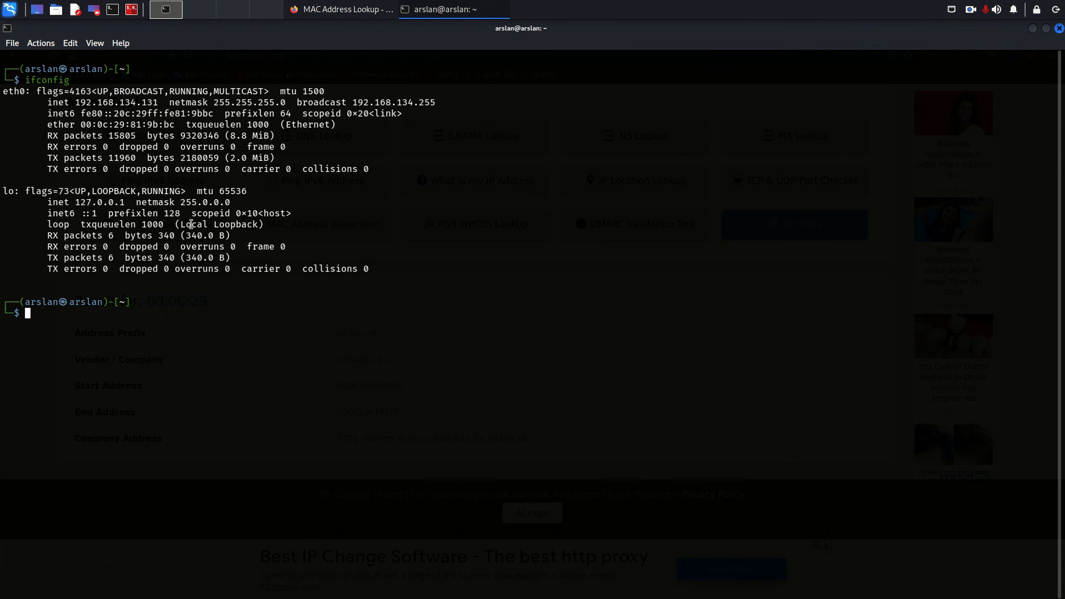
{"action": "mouse_move", "coordinate": [330, 35]}
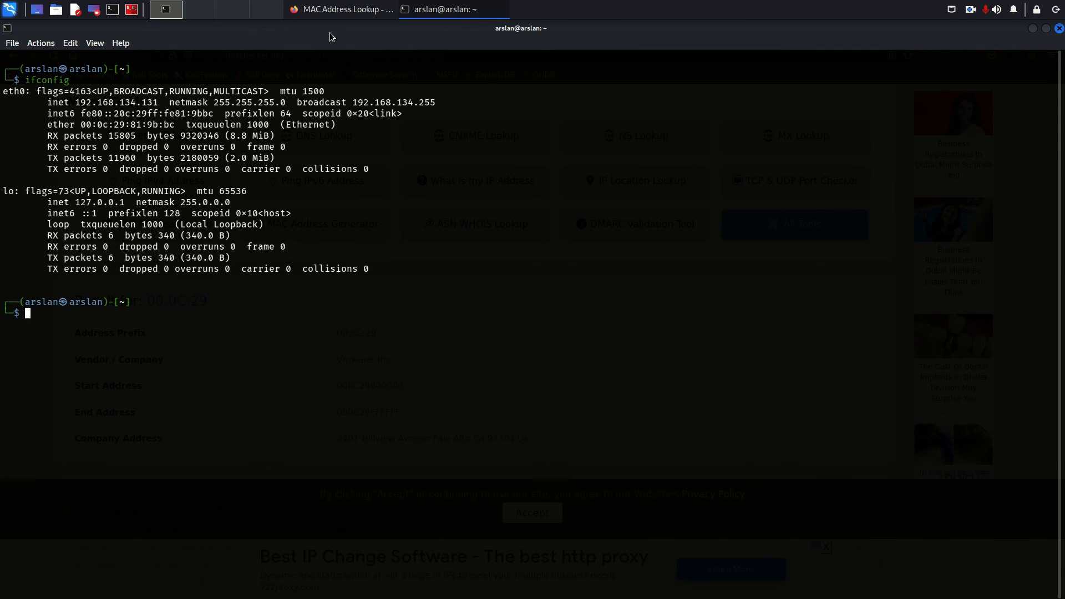
{"action": "left_click", "coordinate": [341, 9]}
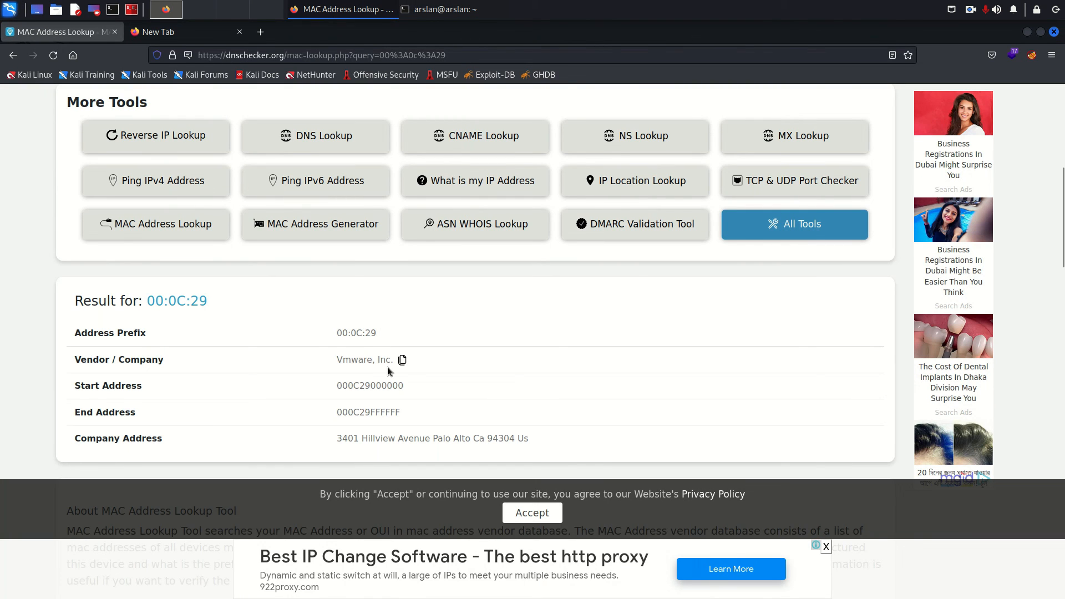